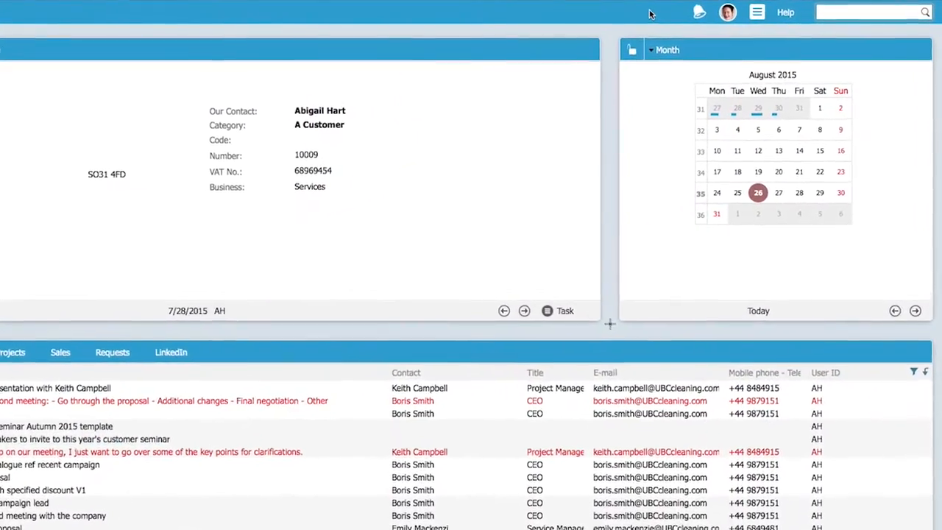
- Go to the Settings and maintenance area from the main menu
click(756, 12)
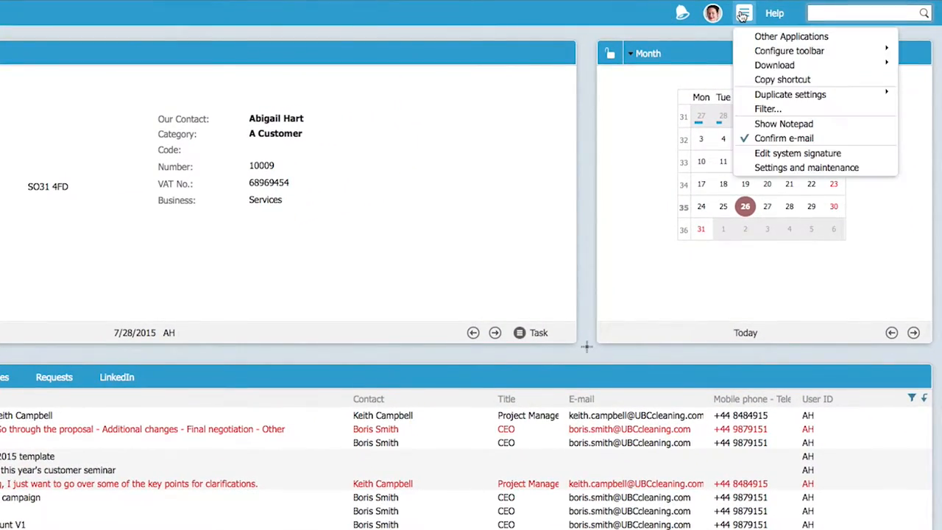
click(806, 167)
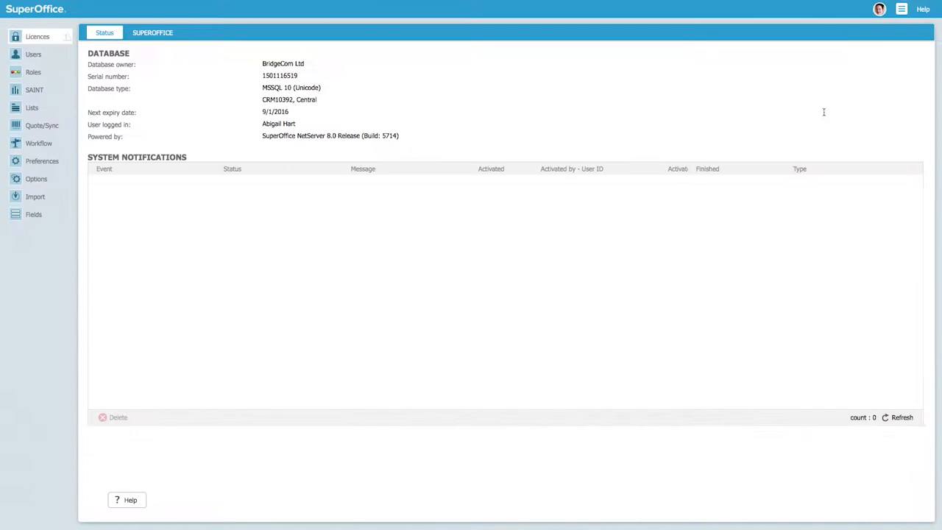
mouse_move(315, 108)
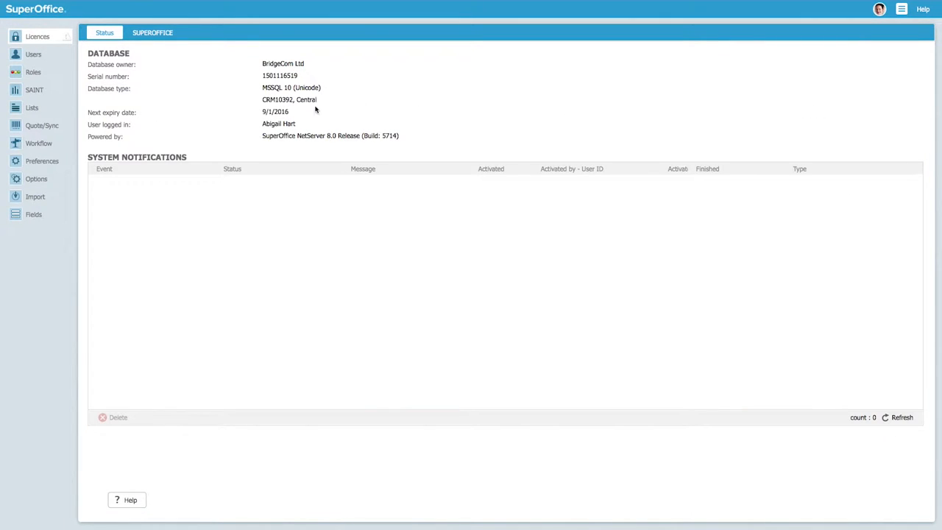
mouse_move(32, 107)
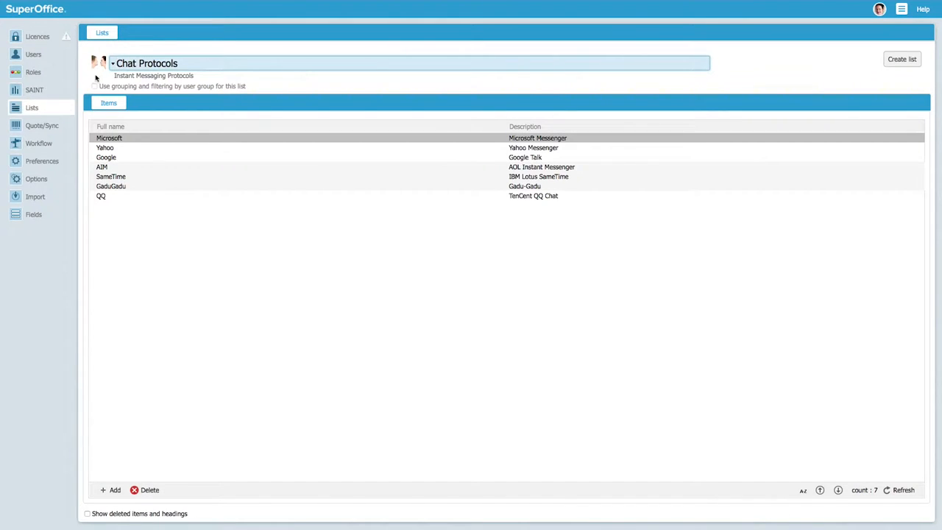
- Choose GUI - Web panel in the list selector
click(111, 63)
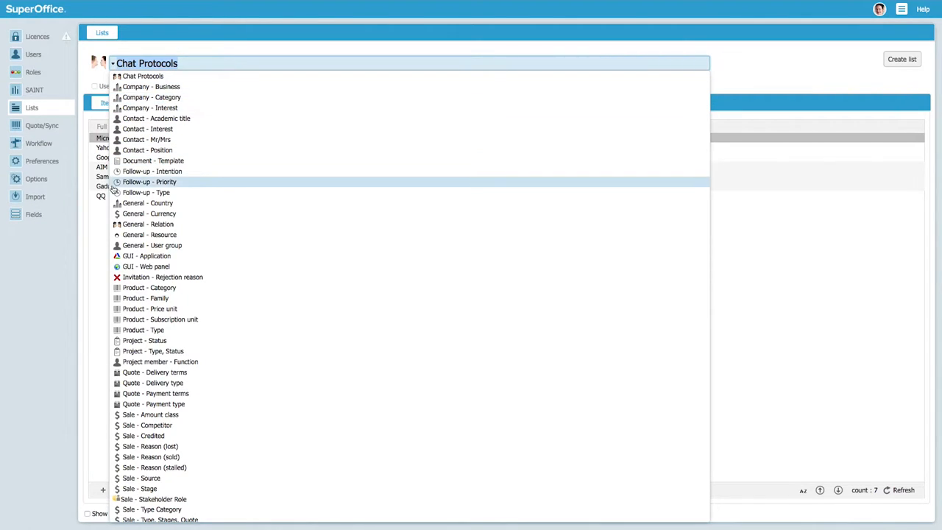
click(145, 265)
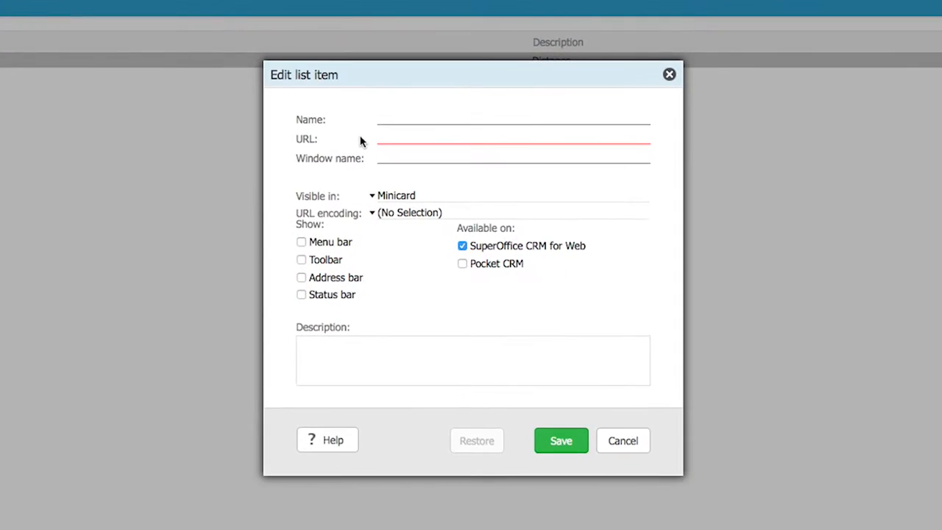
- Name the new web panel GoogleMaps with window name GoogleMaps and check its Visible in options
text(GoogleMaps)
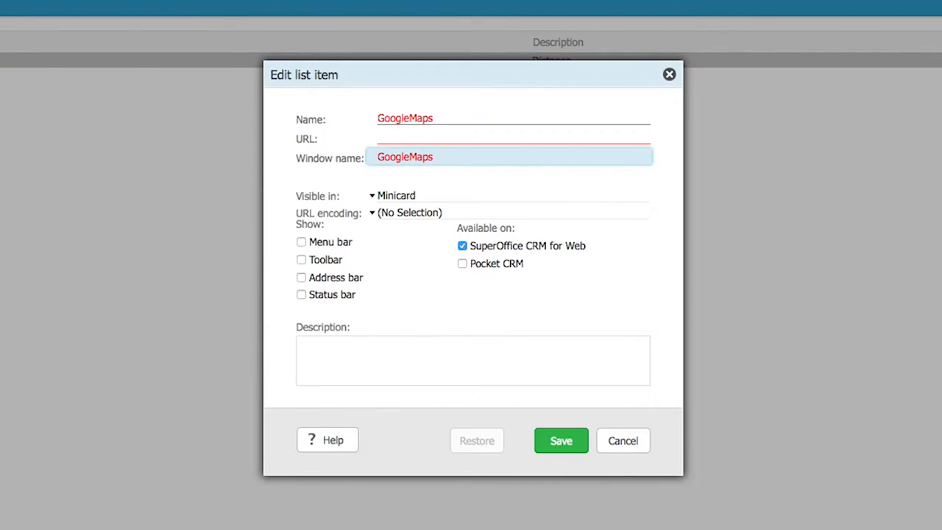
click(508, 157)
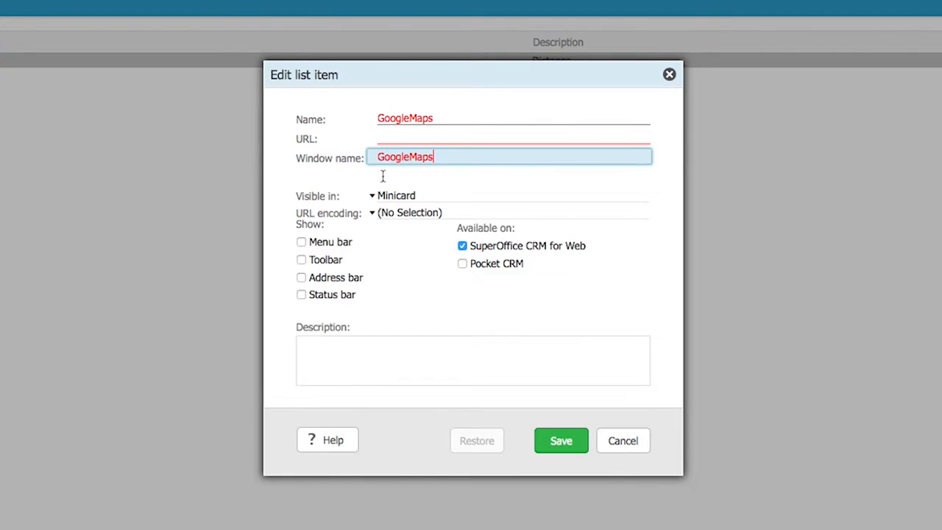
click(396, 195)
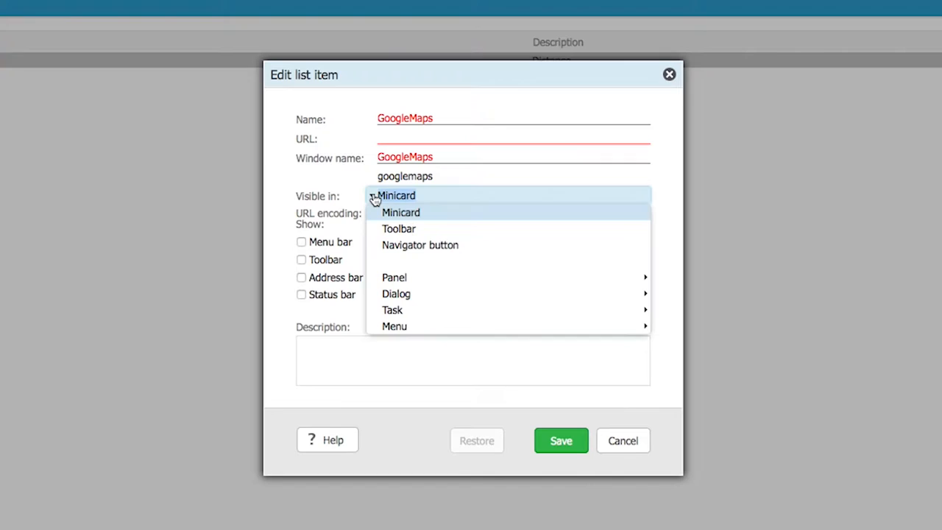
click(394, 277)
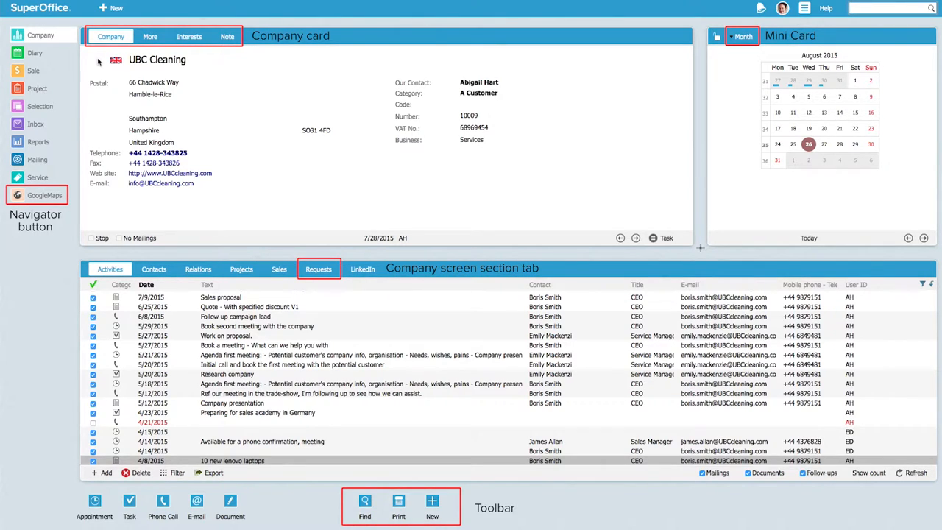
- Set the GoogleMaps panel's Visible in to Navigator button
click(508, 195)
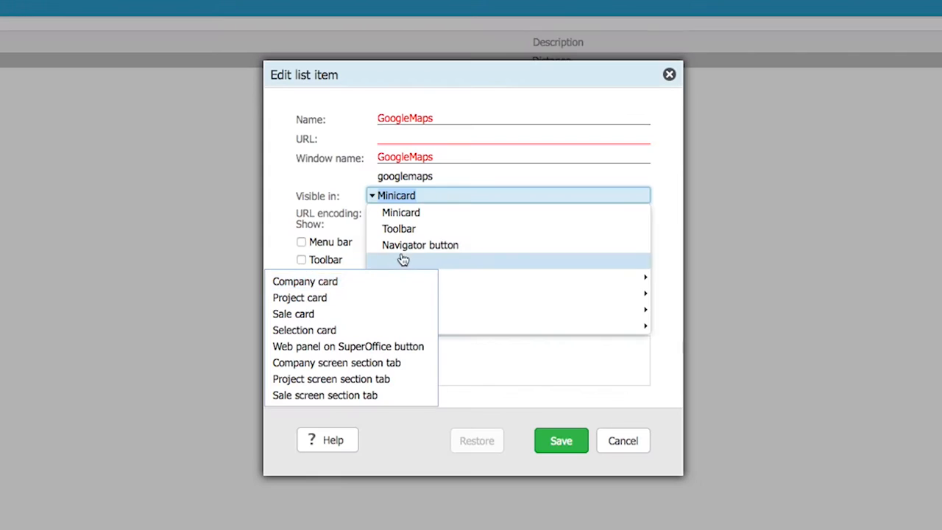
click(420, 245)
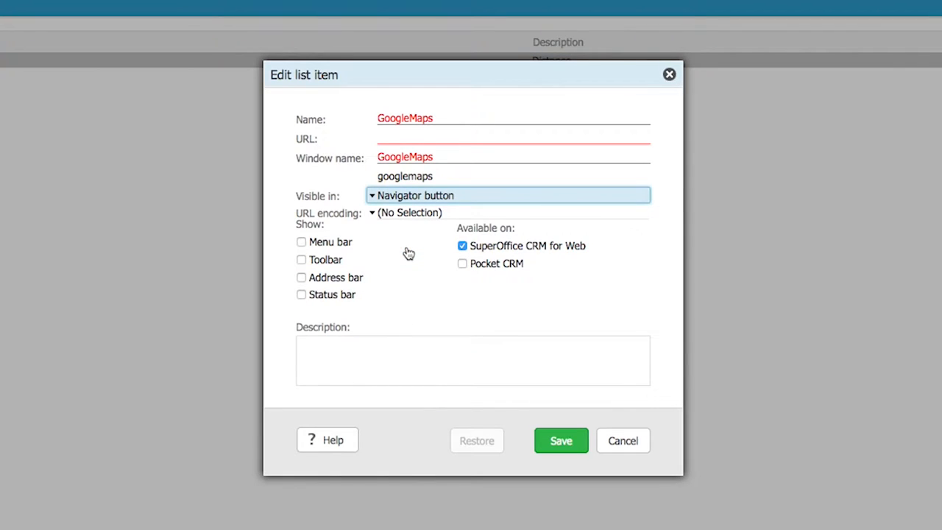
mouse_move(408, 252)
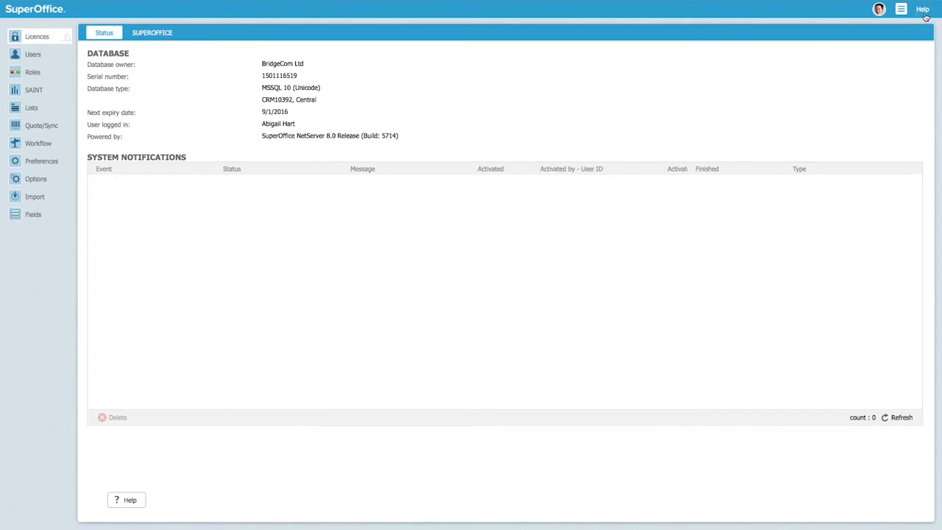
- Search the help index and open the Template variables topic
click(922, 9)
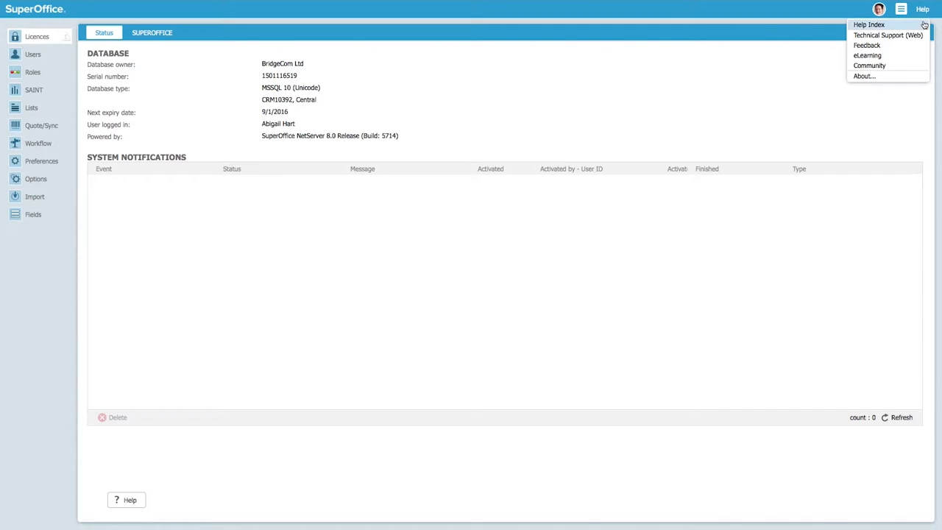
click(868, 24)
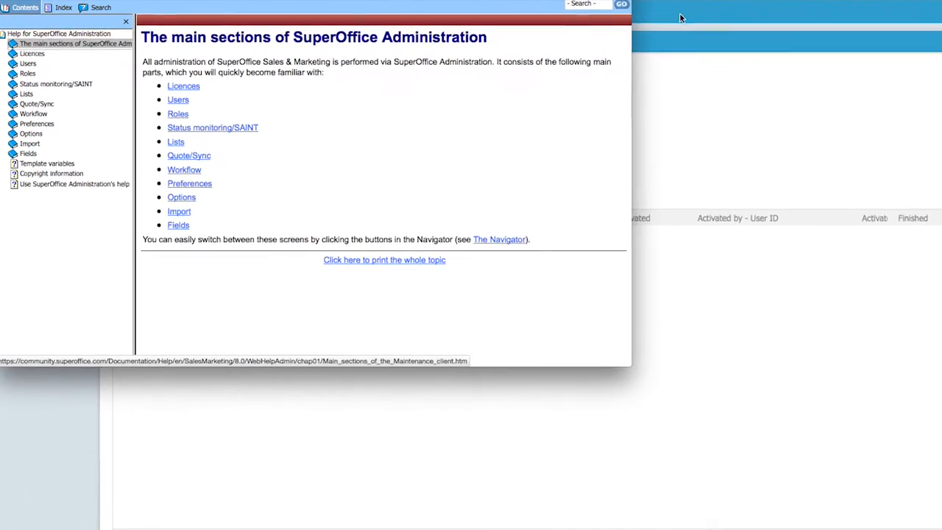
click(100, 7)
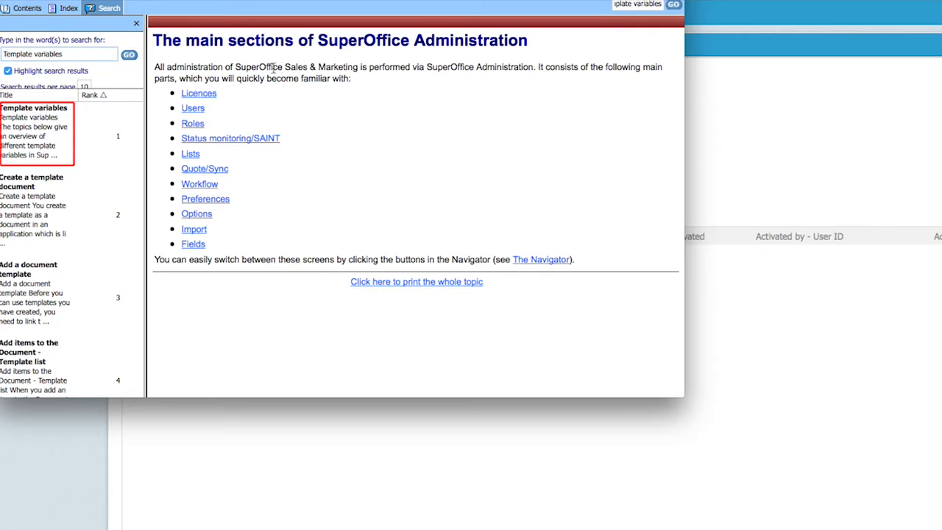
click(34, 107)
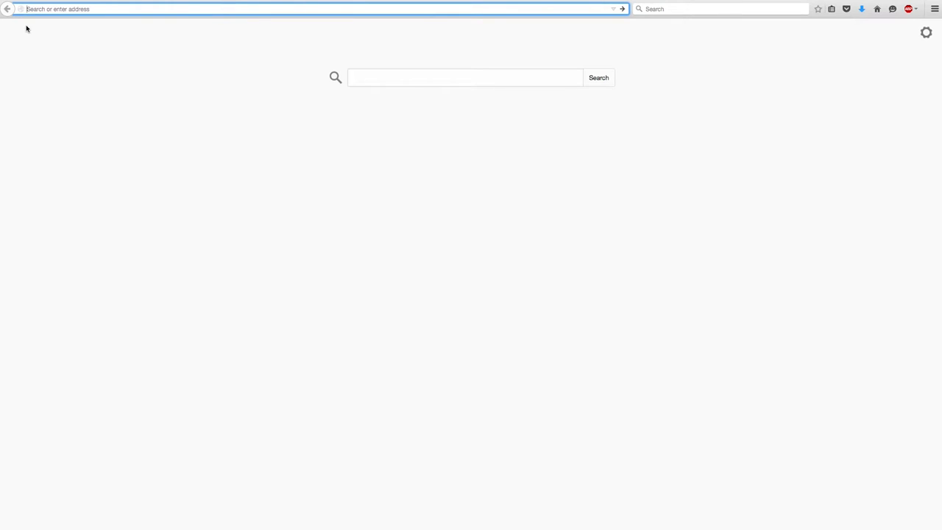
- In maps.google.com, get directions starting from The Mall 5, London
text(maps.google.com/)
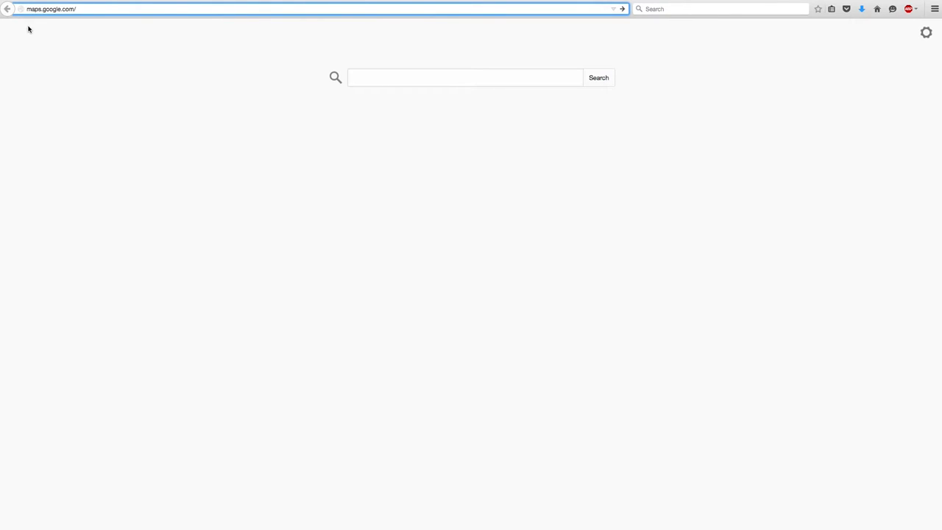
text(The Mall 5, London)
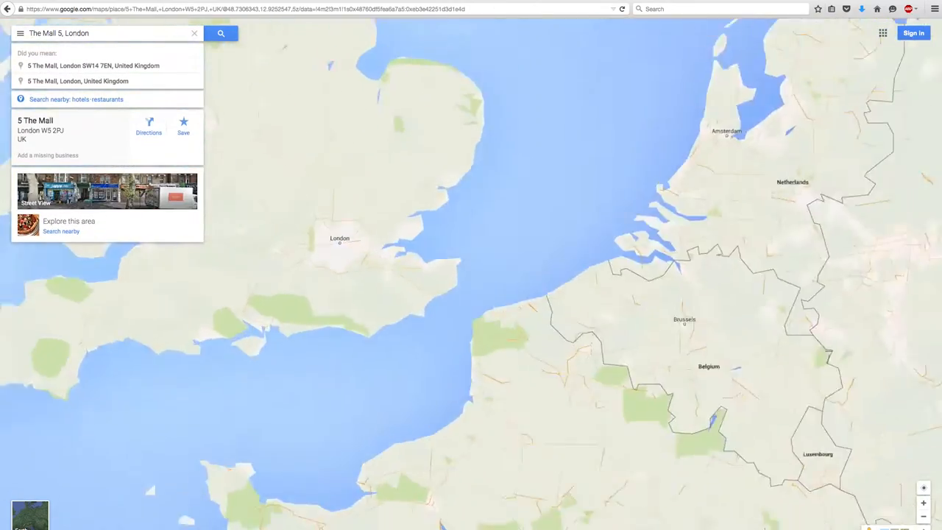
click(149, 121)
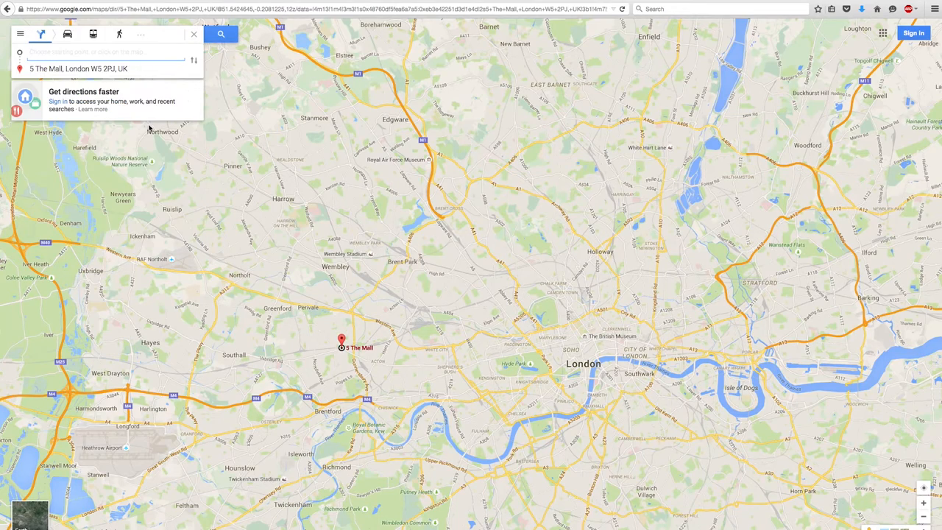
click(193, 60)
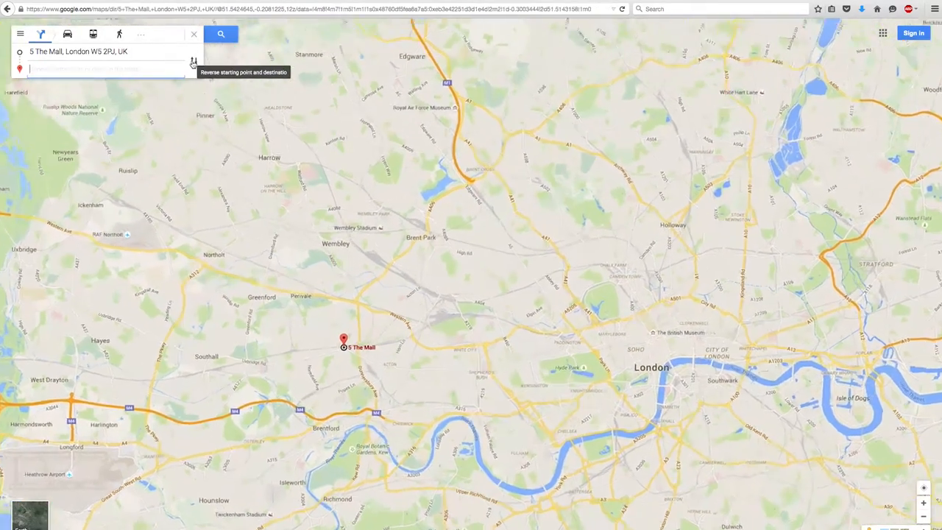
- Set U B C Cleaning as the destination and view the driving routes
text(UBC Cle)
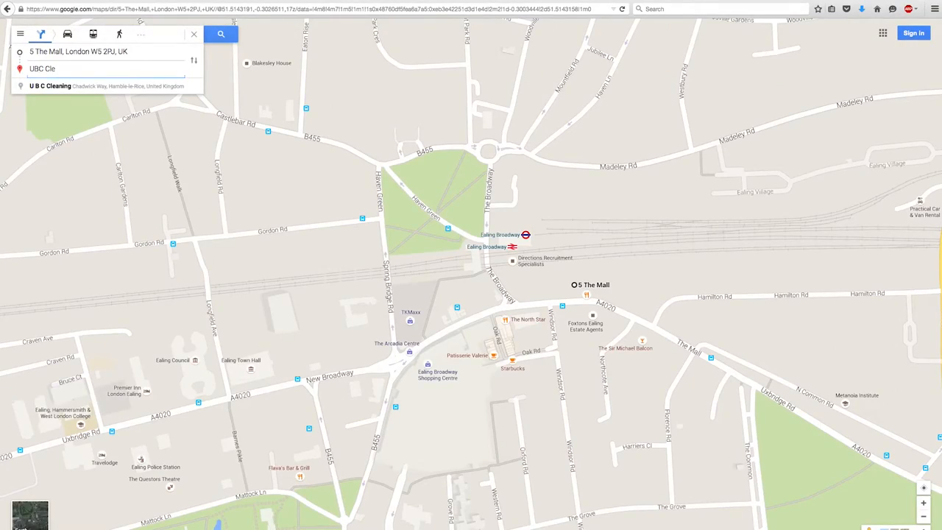
click(107, 86)
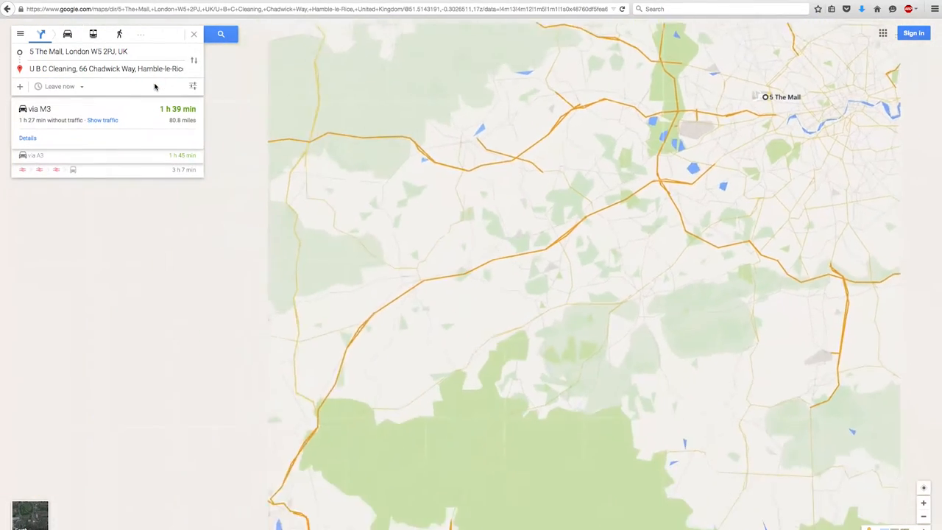
scroll(down, 3)
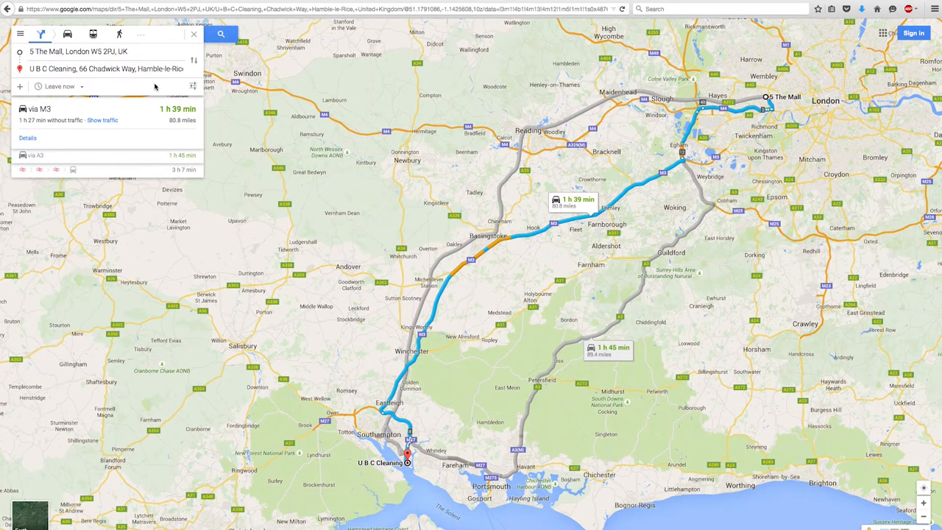
mouse_move(155, 33)
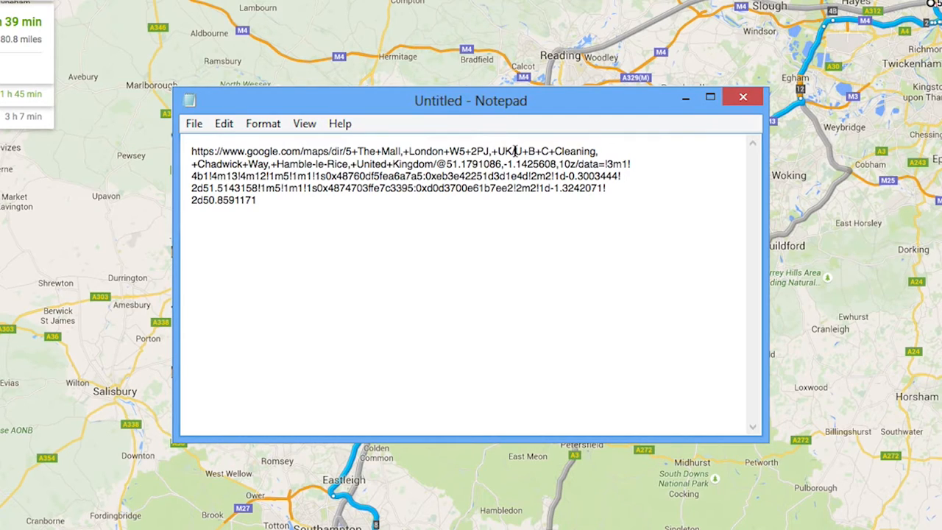
- Replace the URL's destination address in Notepad with <name>,<padr> and copy the templated link
drag(515, 151, 595, 151)
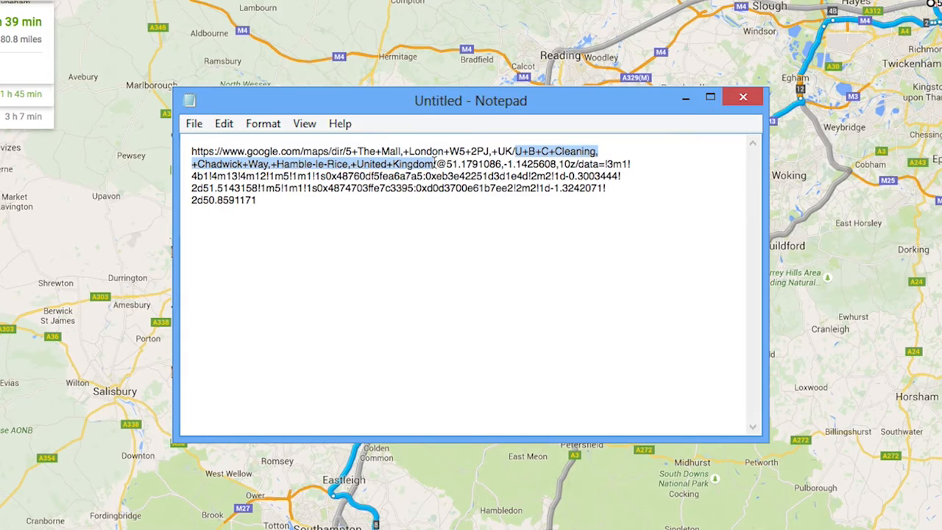
text(<name>/)
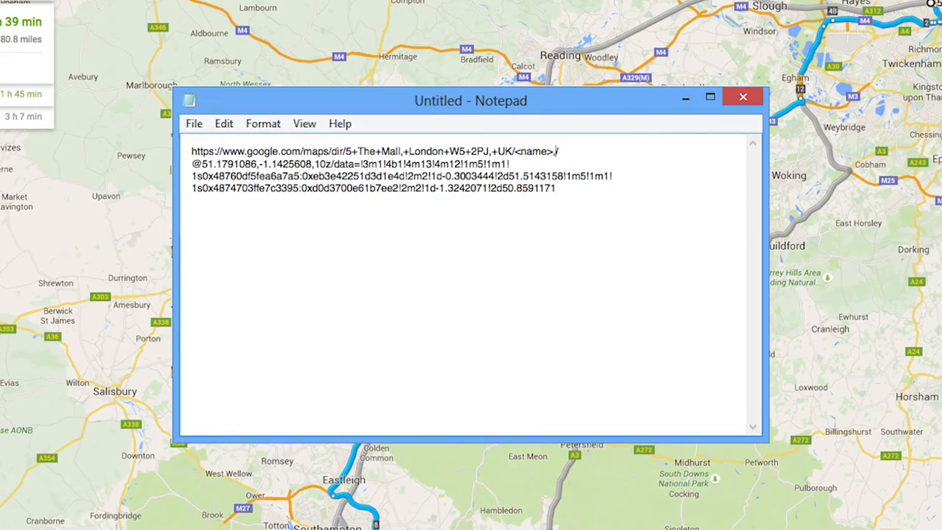
text(<pad>)
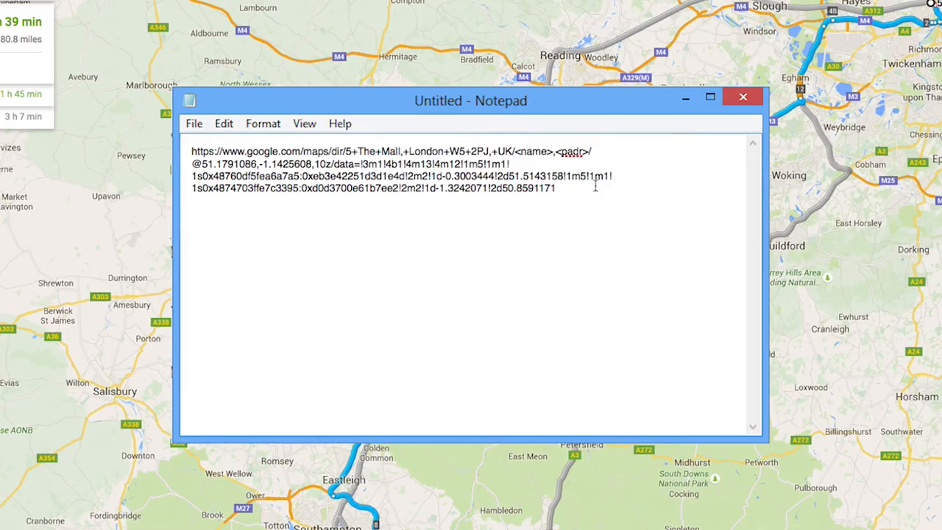
key(Delete)
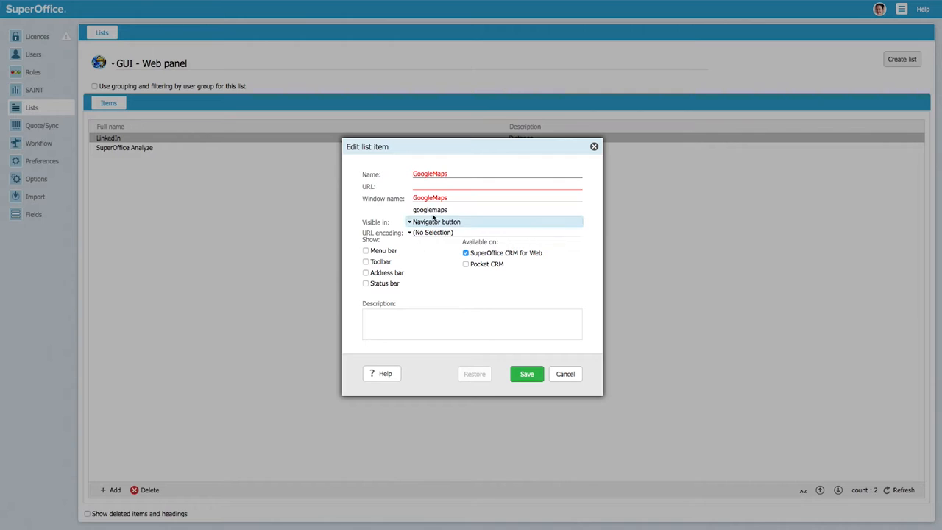
- Save the GoogleMaps panel with URL /dir/5+The+Mall,+London+W5+2PJ,+UK/<name>,<padr>
click(497, 185)
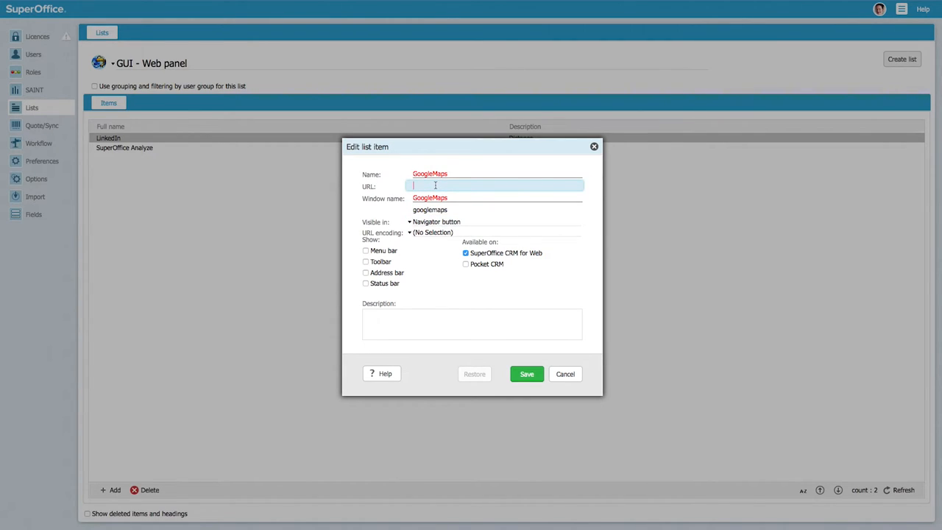
text(/dir/5+The+Mall,+London+W5+2PJ,+UK/<name>,<padr>)
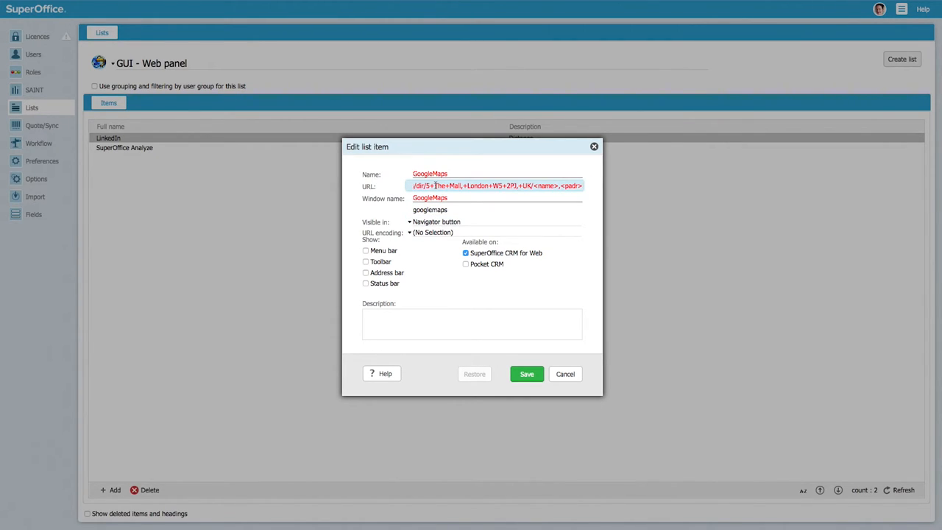
click(526, 373)
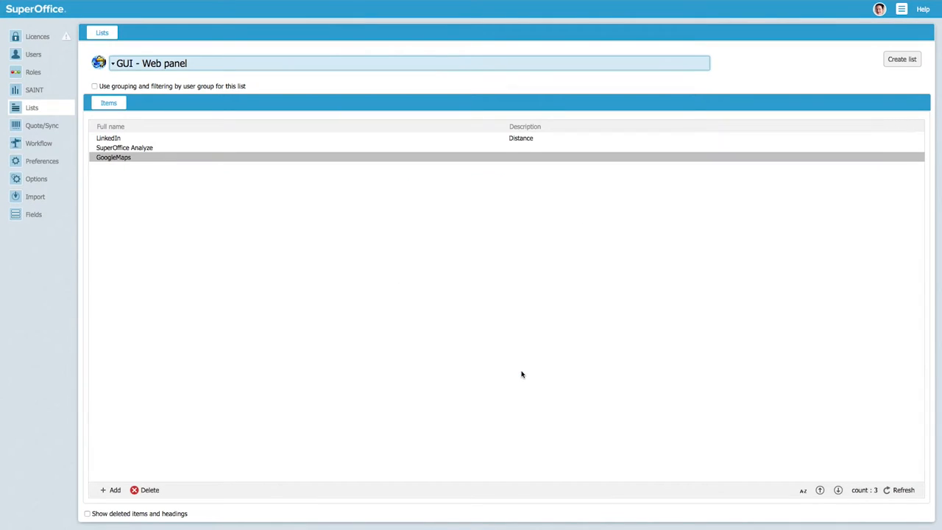
mouse_move(891, 27)
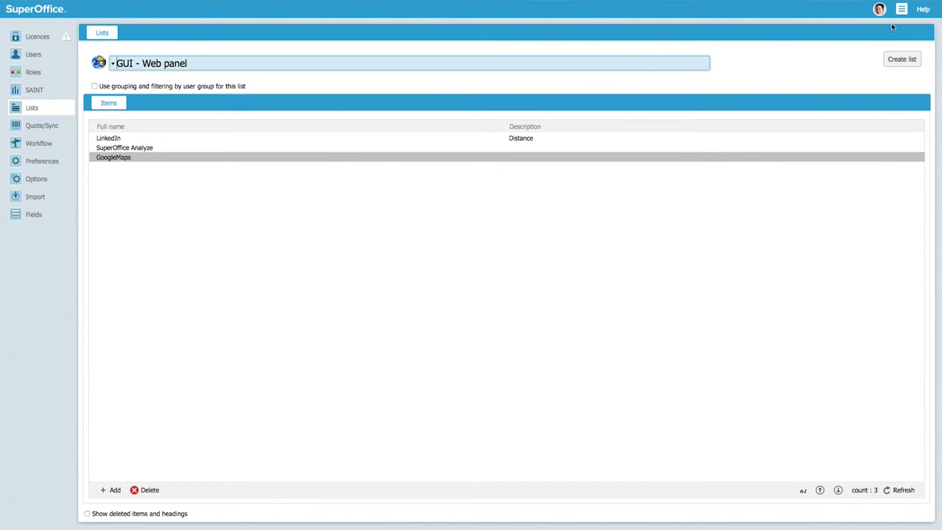
- Return to the CRM and open the GoogleMaps route for UBC Cleaning
click(878, 8)
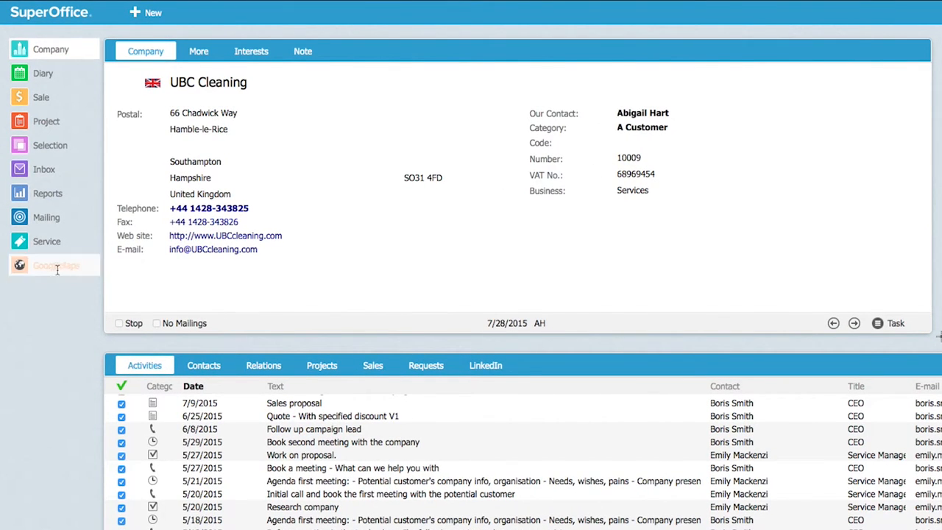
click(53, 265)
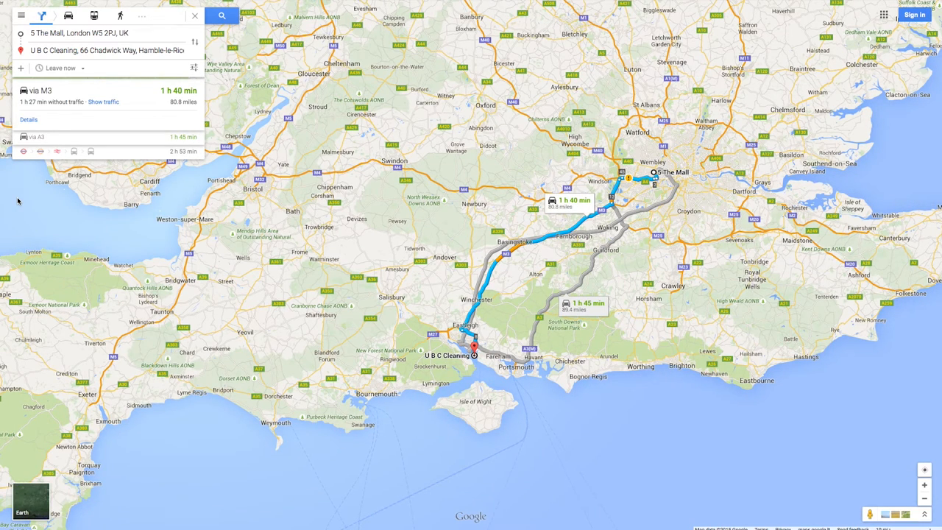